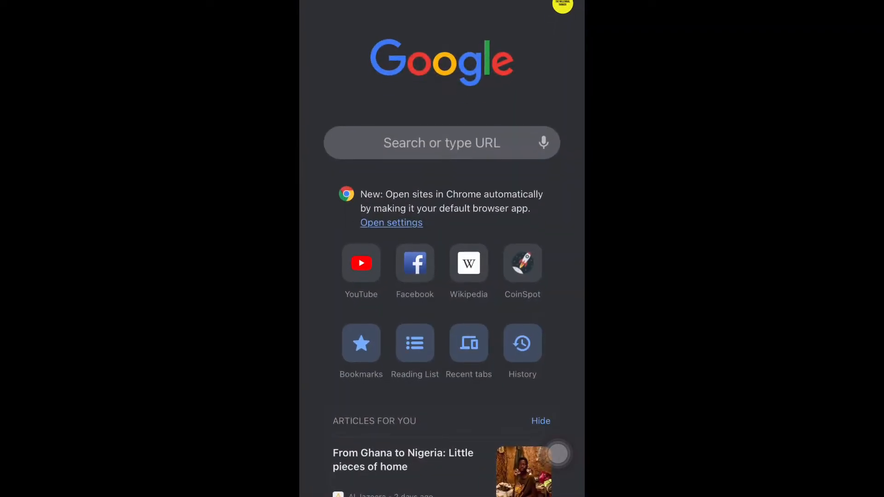
Step: Open YouTube from Chrome's new tab shortcuts and scroll through the recommended videos
left_click(360, 263)
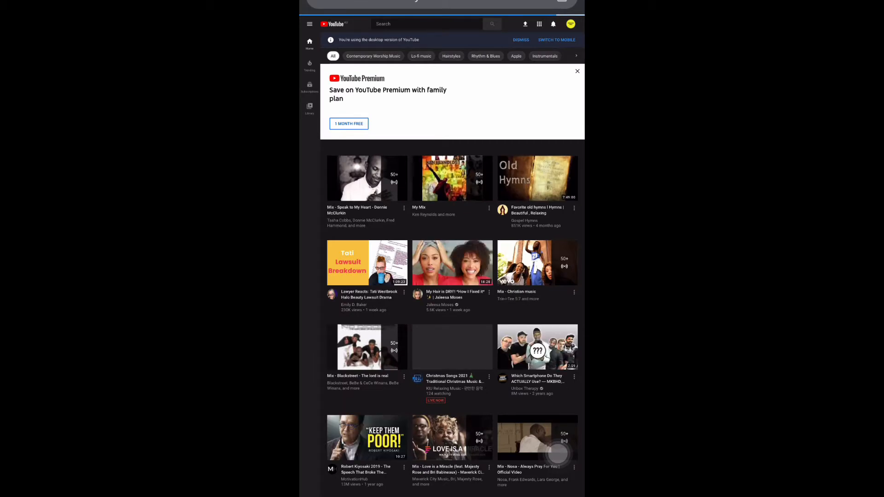
scroll("down", 3)
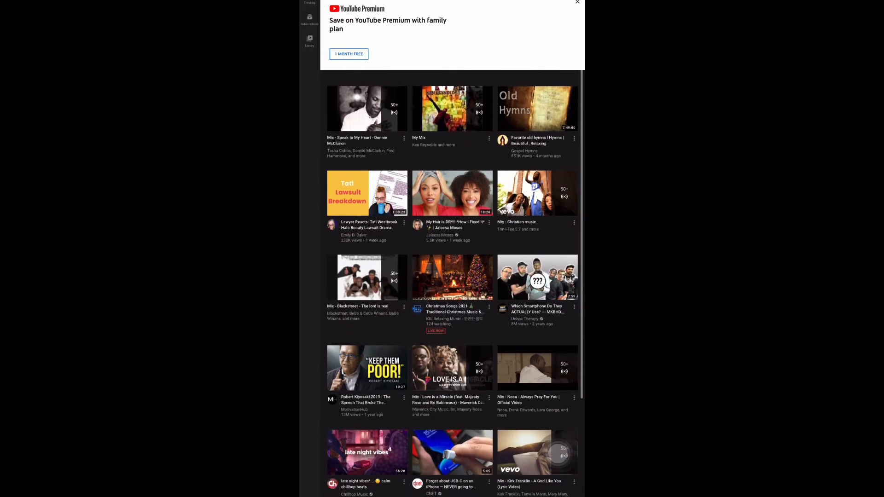
left_click(537, 109)
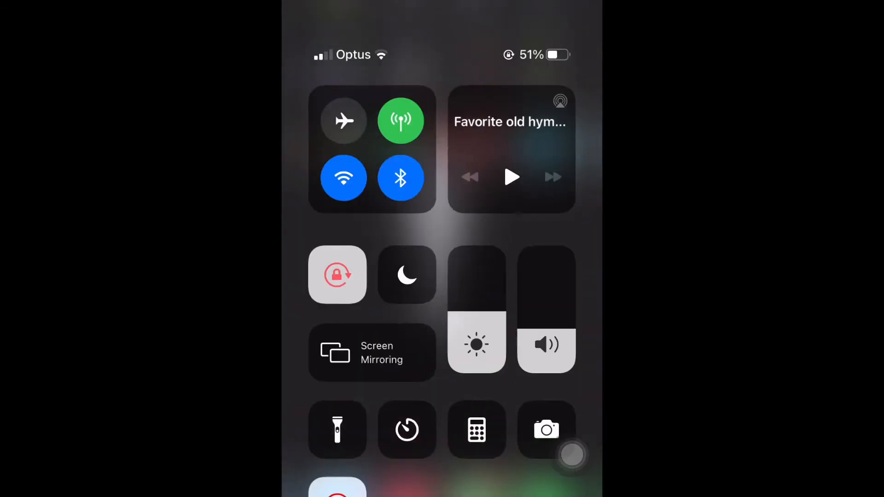
Step: Resume the old hymns video's audio from the Now Playing tile in Control Center
left_click(512, 178)
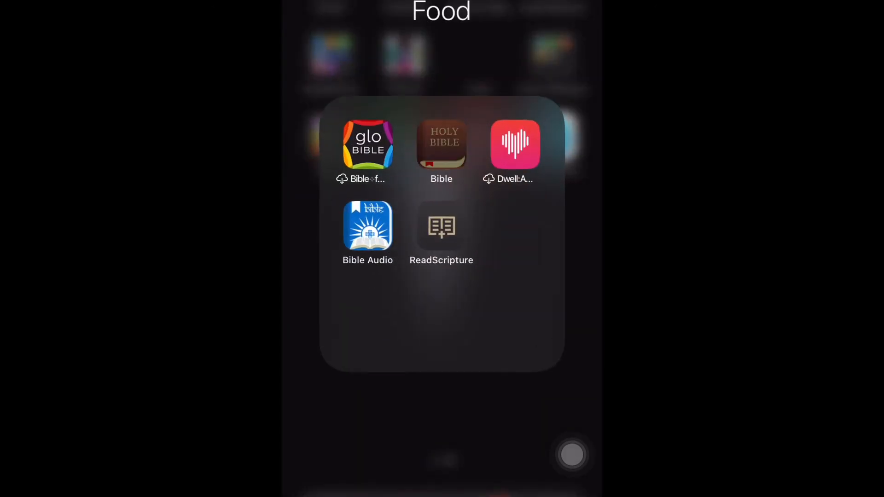
Step: Launch the Bible app from the Home Screen folder of Bible apps
left_click(441, 144)
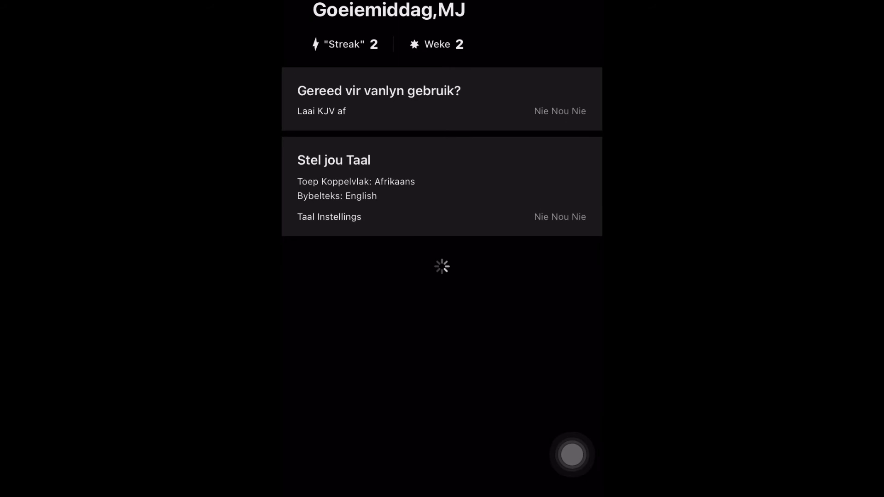